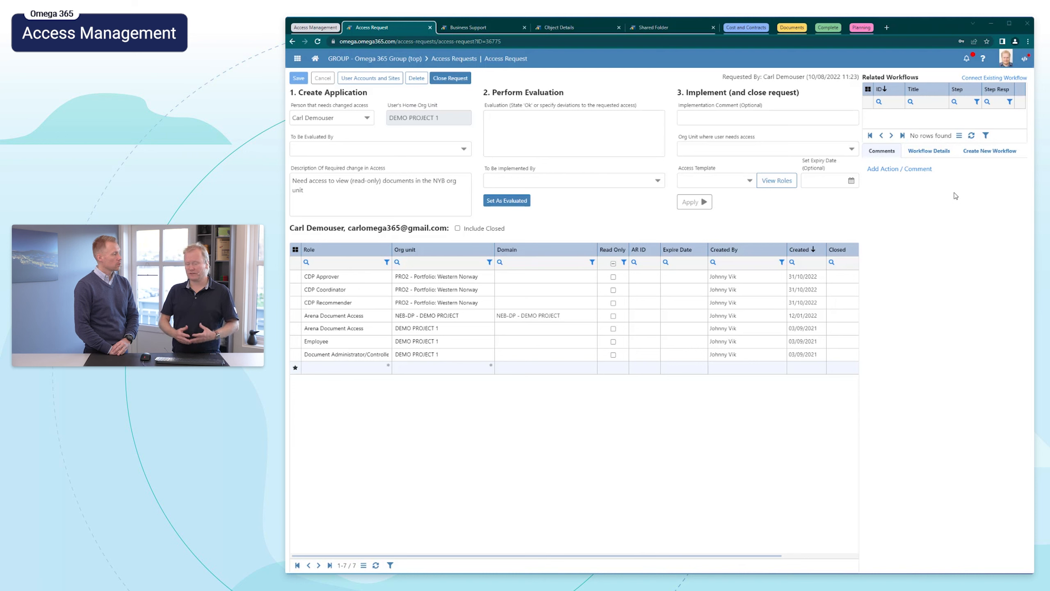
mouse_move(994, 191)
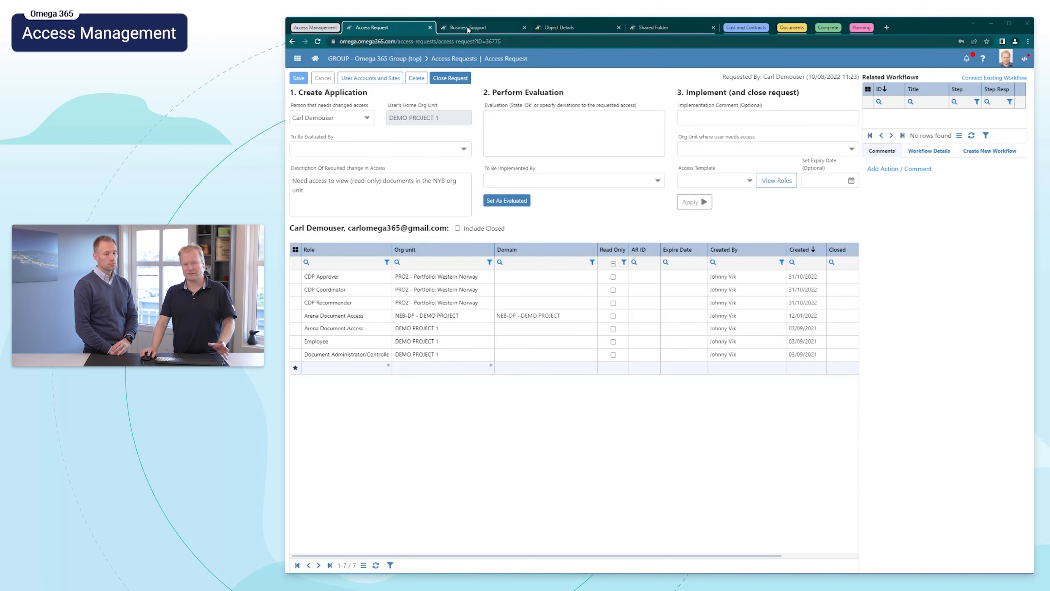
Step: Switch to Business Support and open the door object's details listing the 'Procedure for updates' attachment
left_click(480, 27)
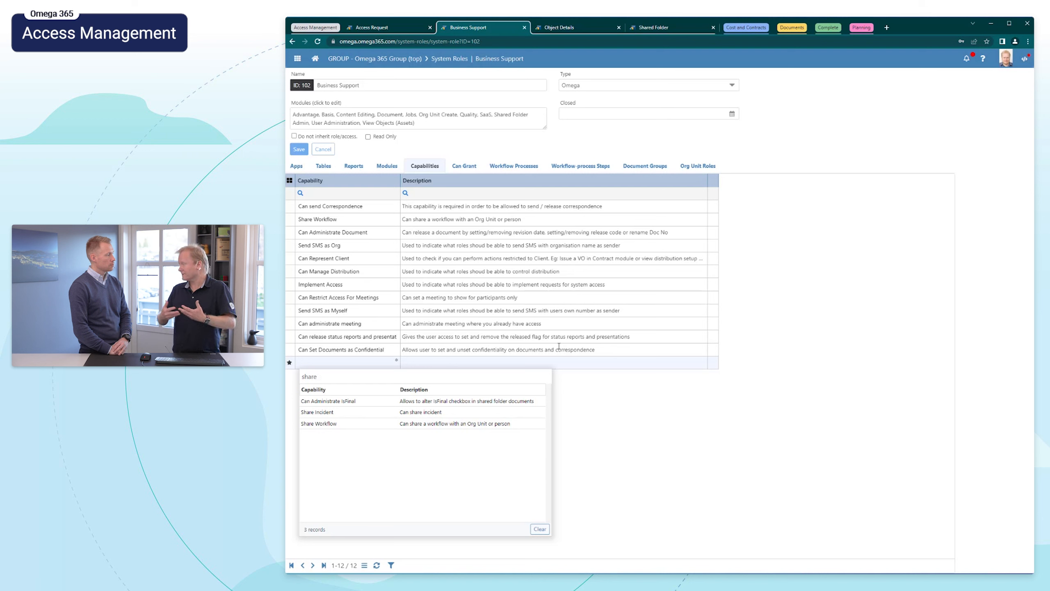
mouse_move(581, 469)
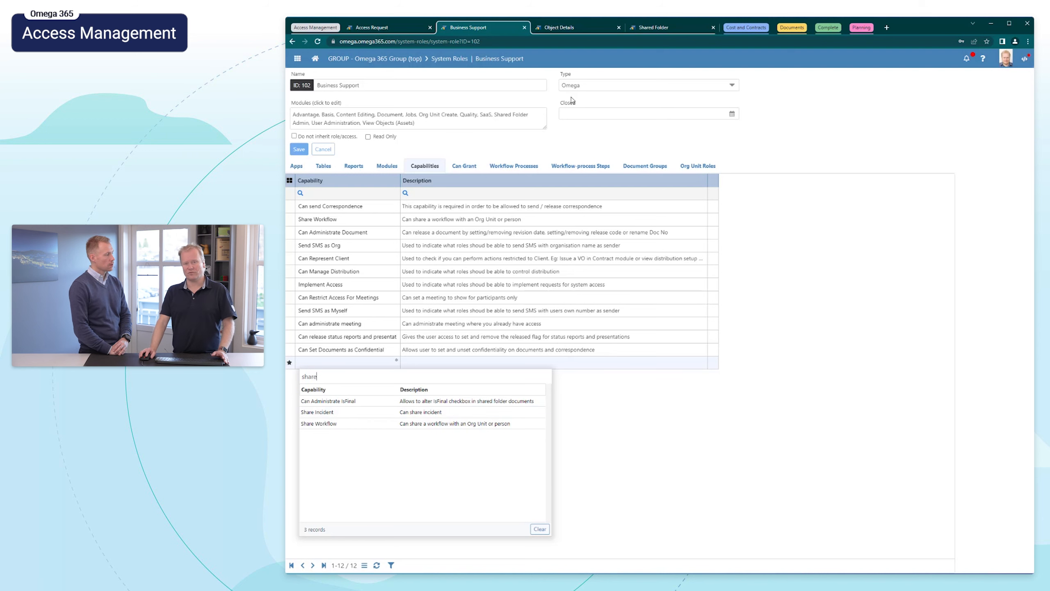
left_click(573, 28)
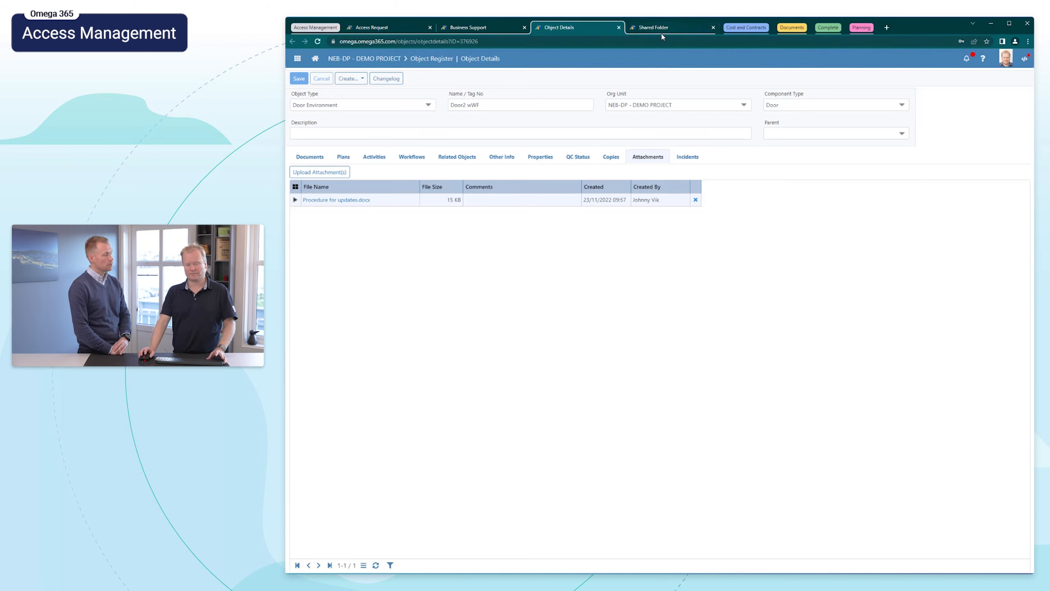
Step: Open the Presentations shared folder settings, shared with two people, one an admin
left_click(670, 27)
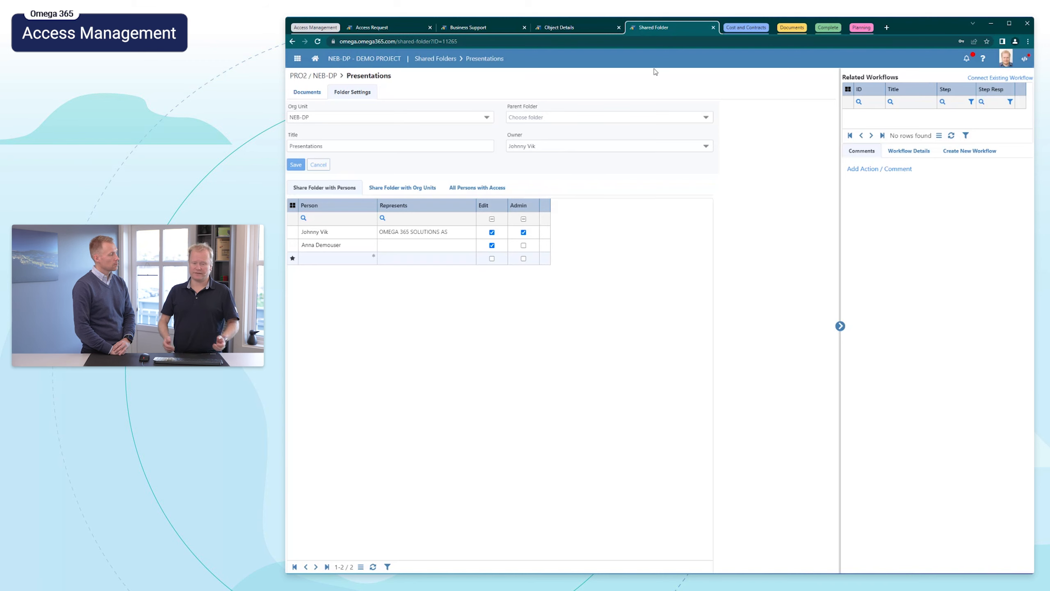
left_click(492, 245)
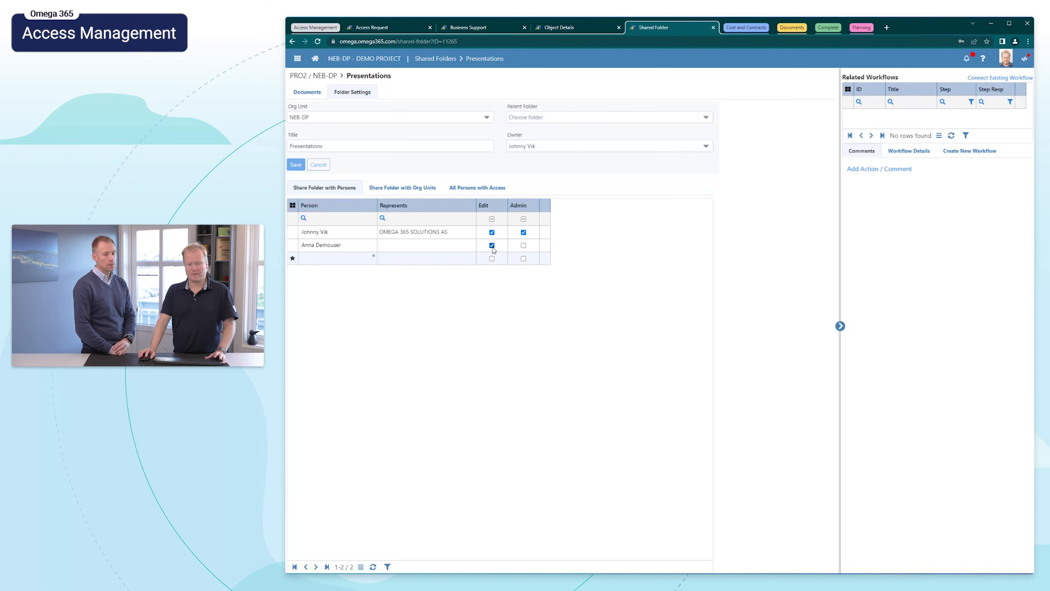
left_click(522, 245)
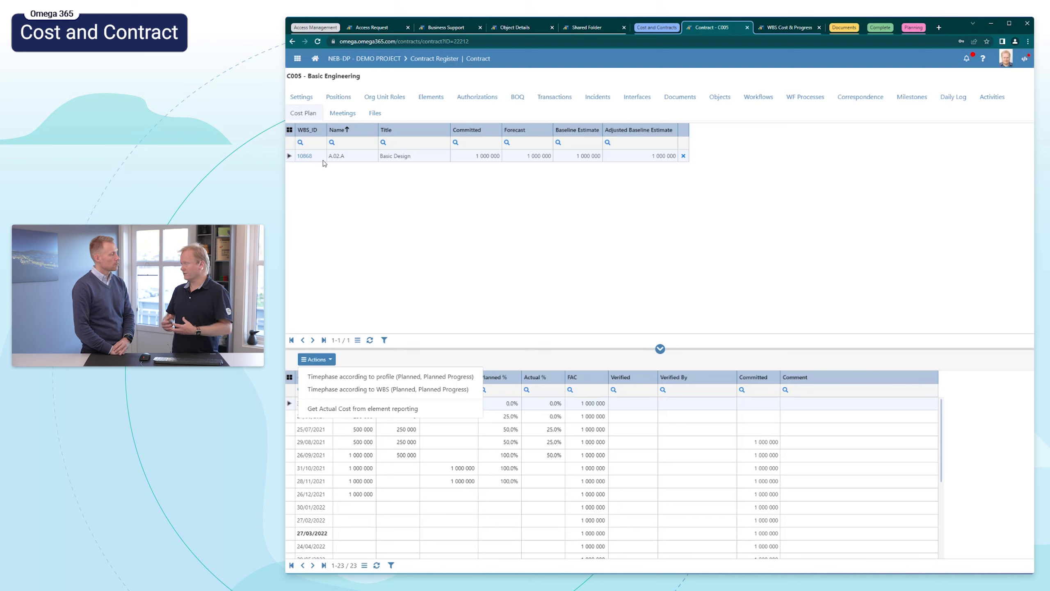
mouse_move(335, 449)
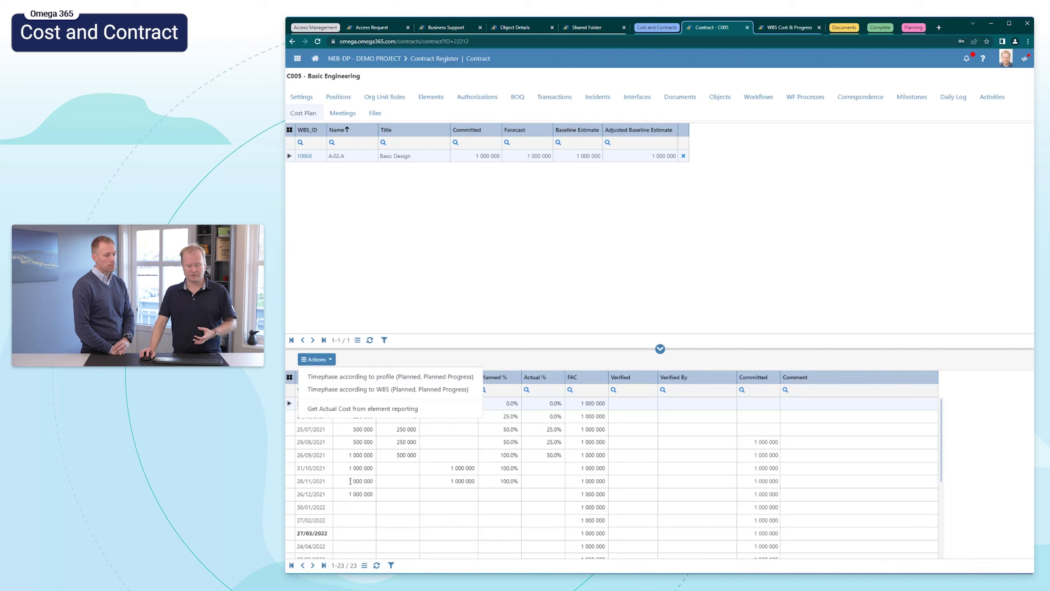
mouse_move(520, 288)
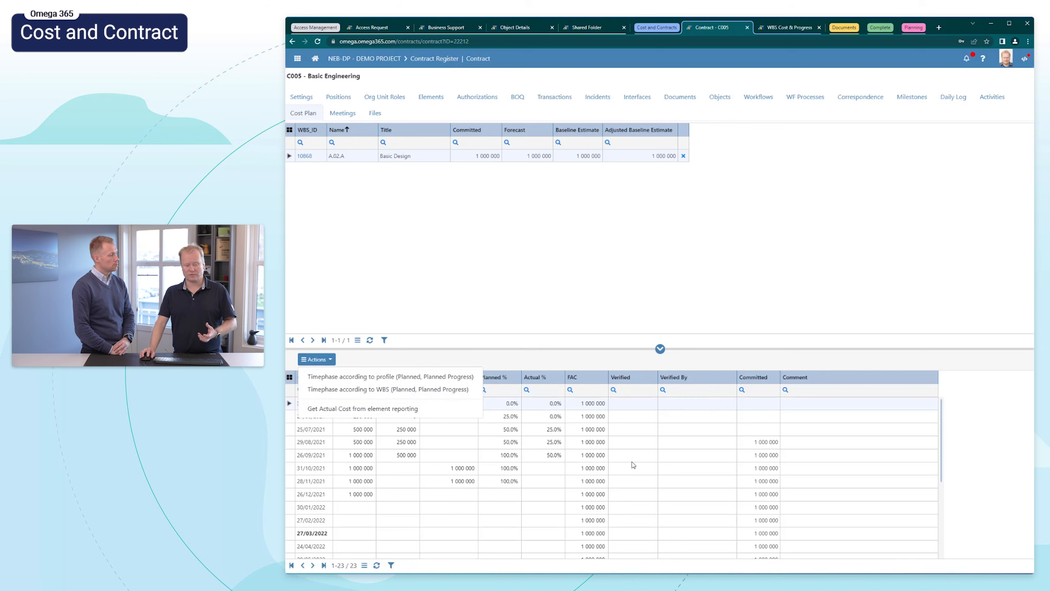
mouse_move(631, 465)
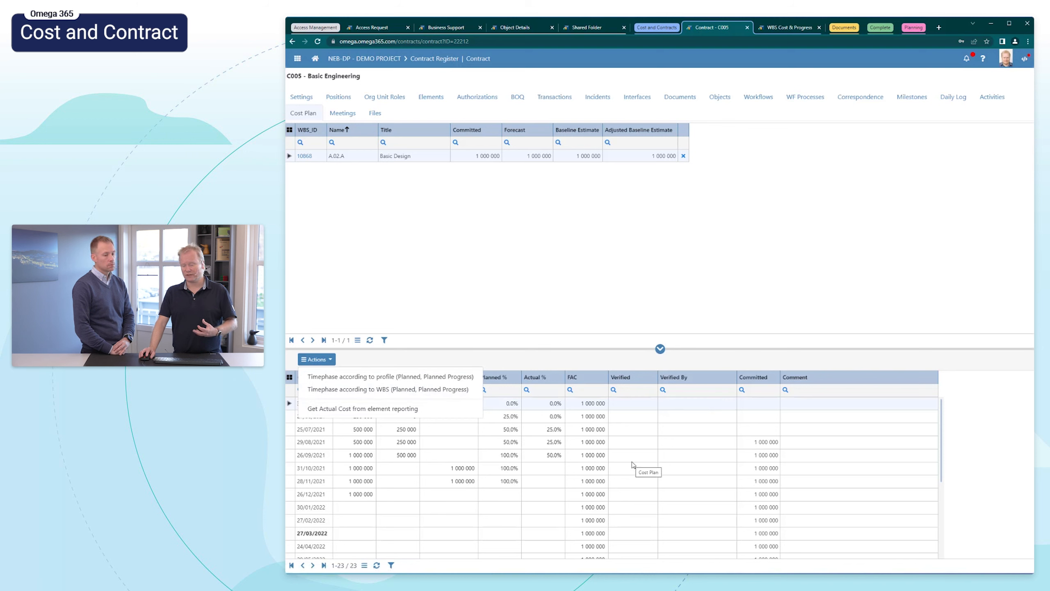
mouse_move(872, 81)
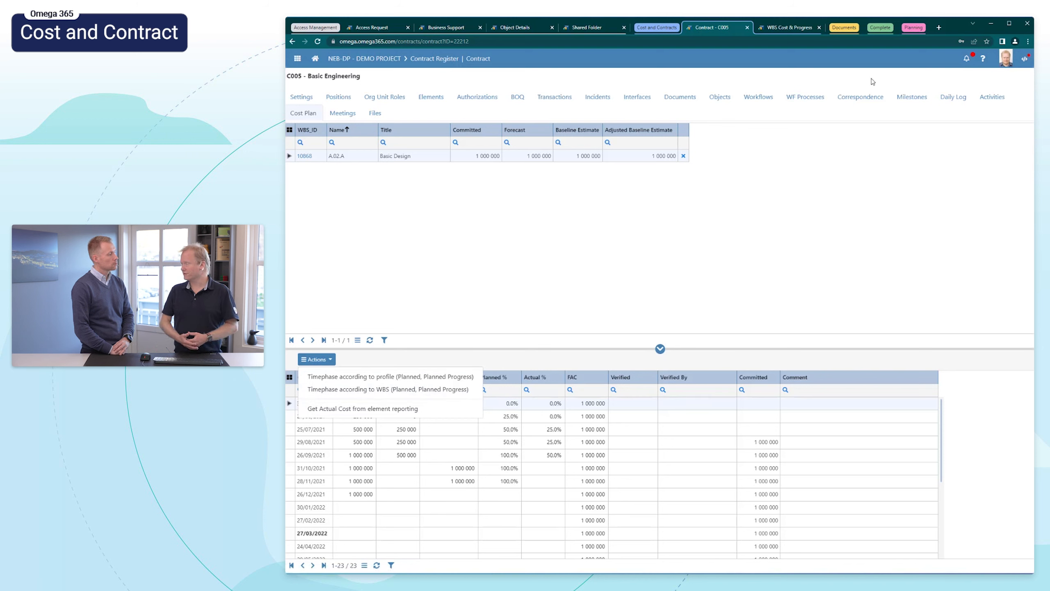
Step: Open Nytt Bygg's WBS Cost & Progress, start Set Baseline, then cancel the confirmation
left_click(787, 28)
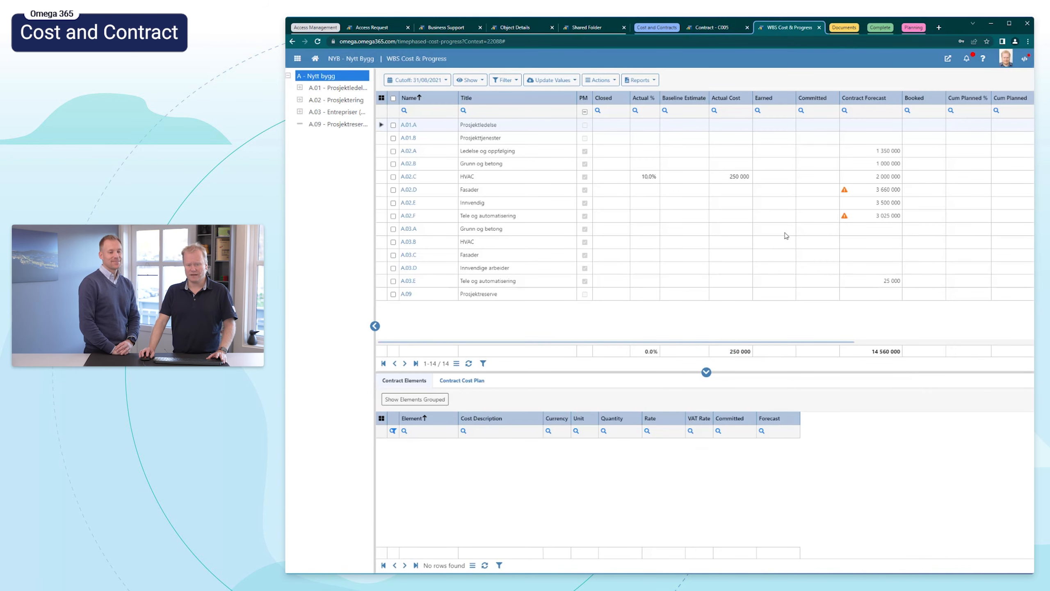
mouse_move(684, 226)
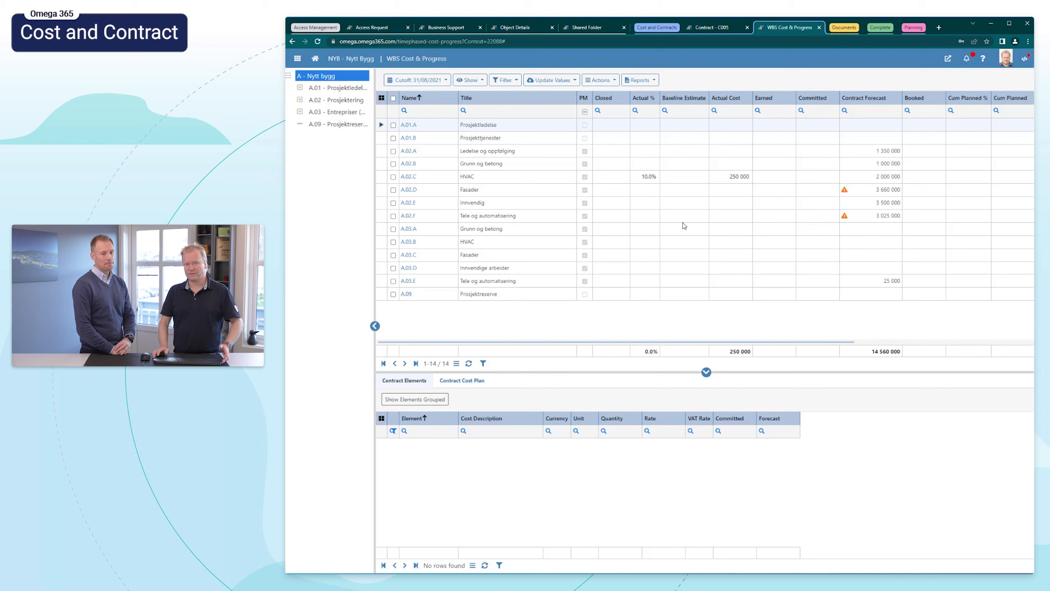
left_click(599, 79)
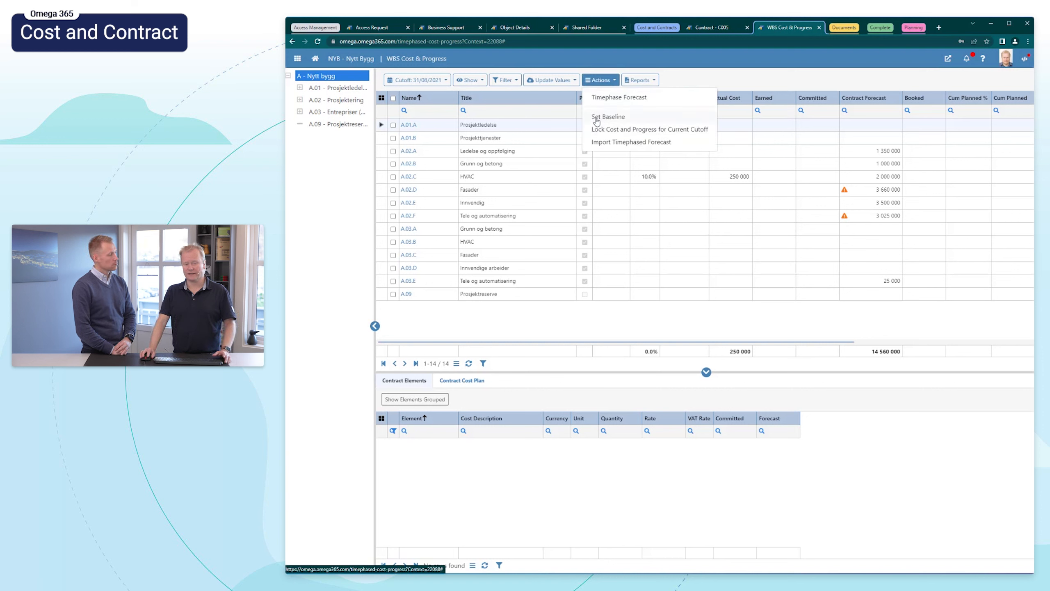
mouse_move(608, 115)
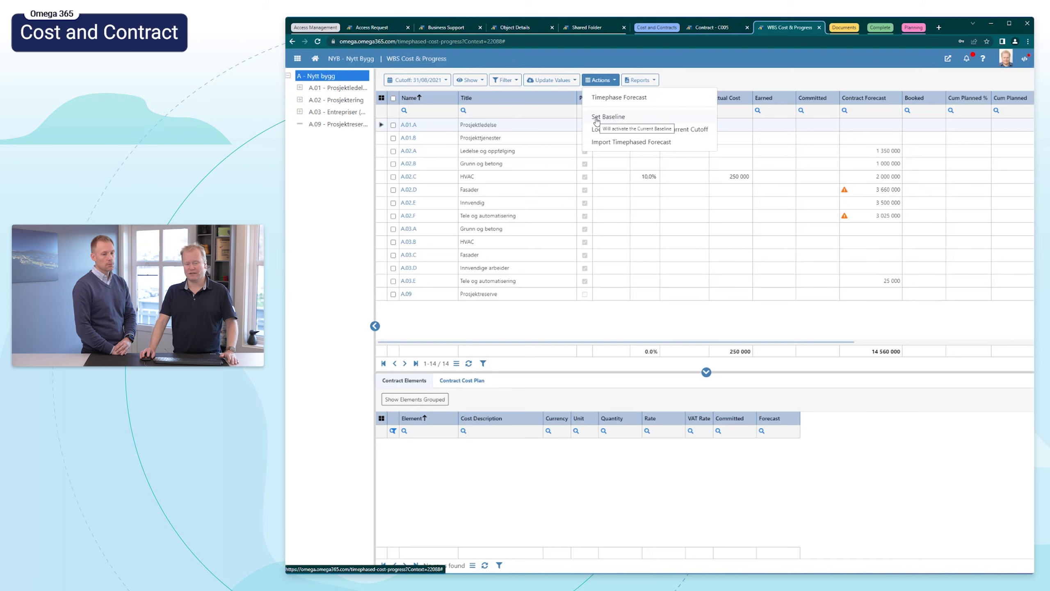
left_click(608, 117)
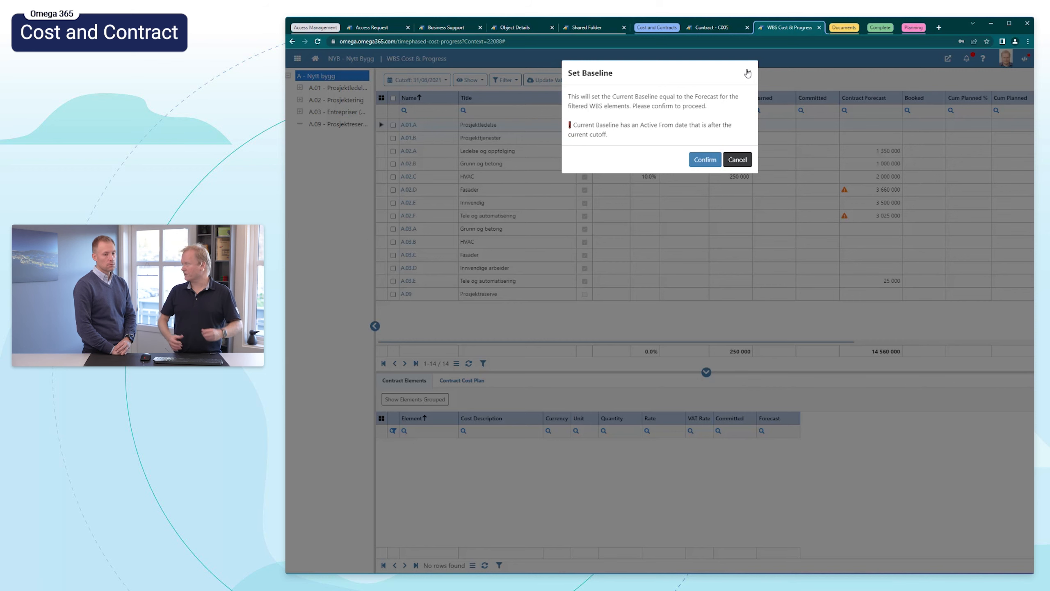
left_click(737, 160)
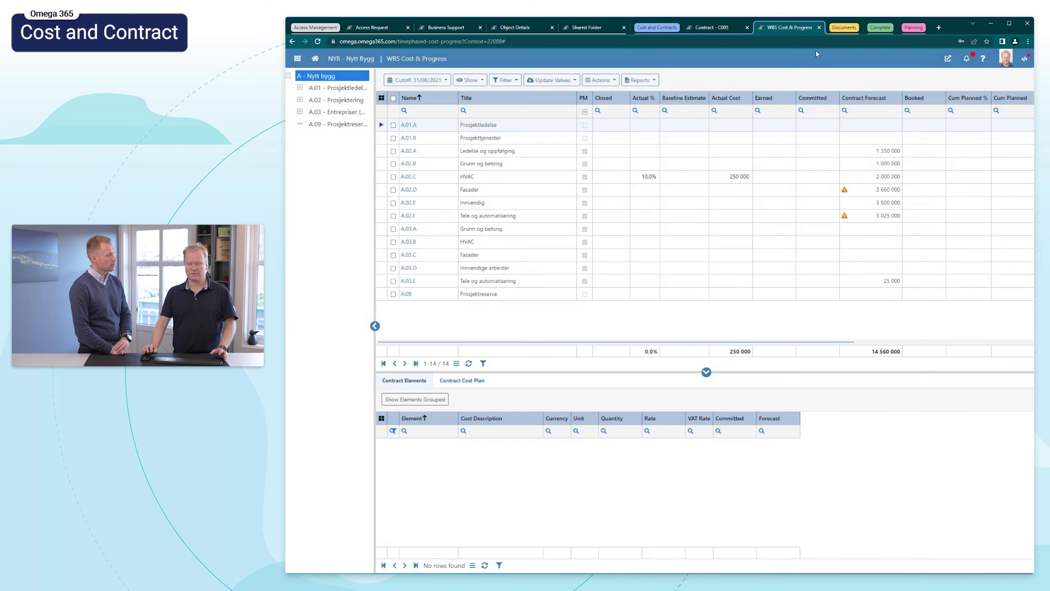
left_click(830, 28)
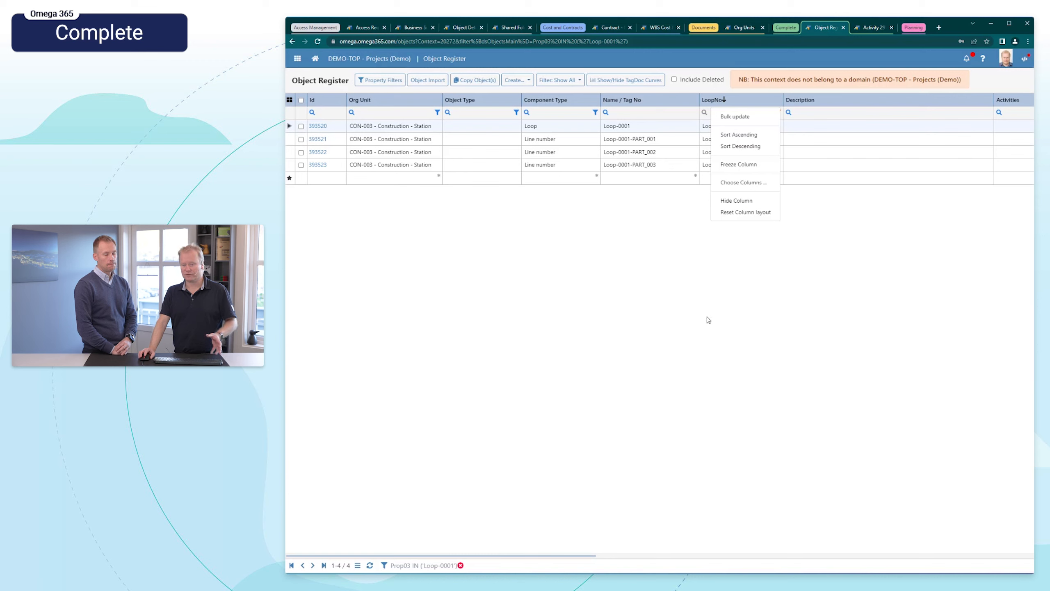
mouse_move(659, 219)
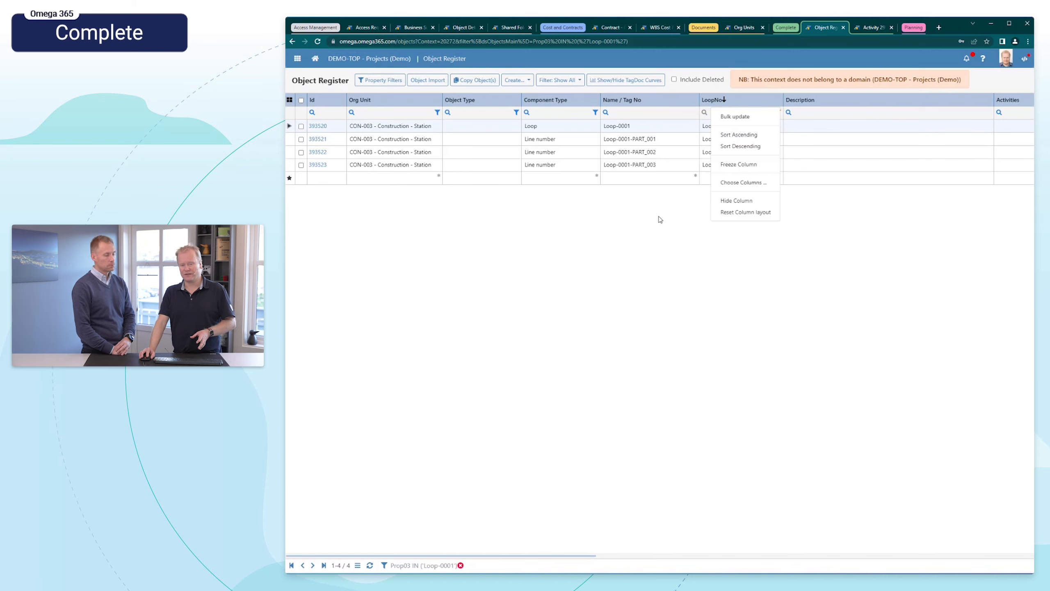
mouse_move(627, 227)
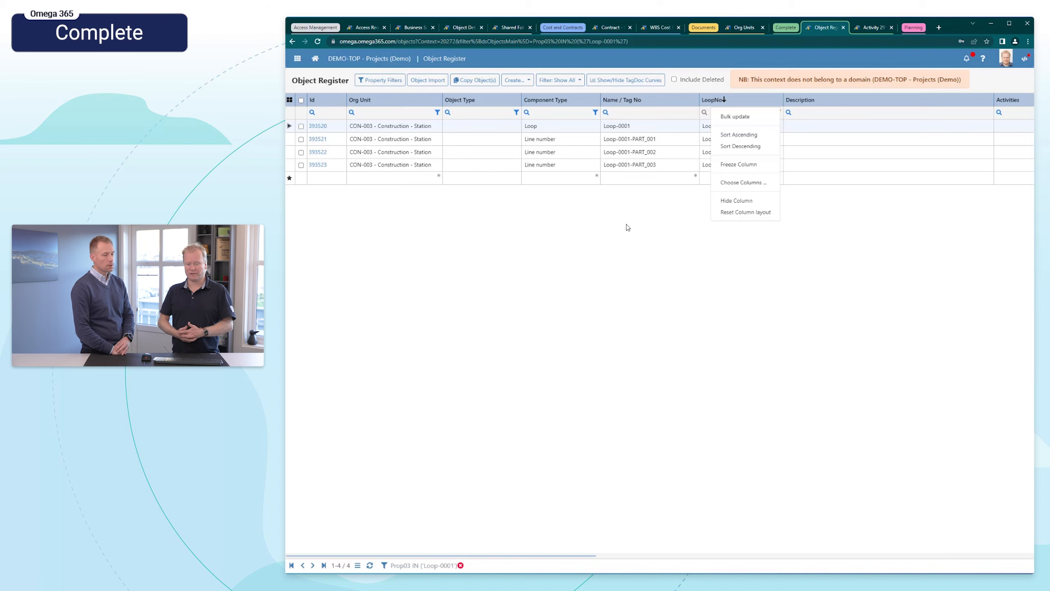
mouse_move(896, 121)
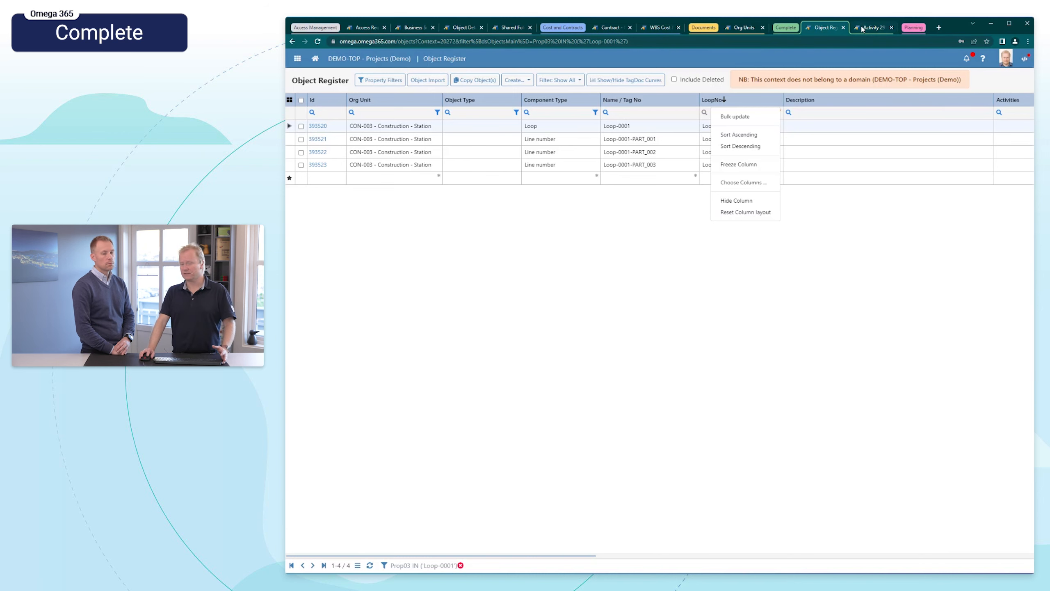
left_click(871, 28)
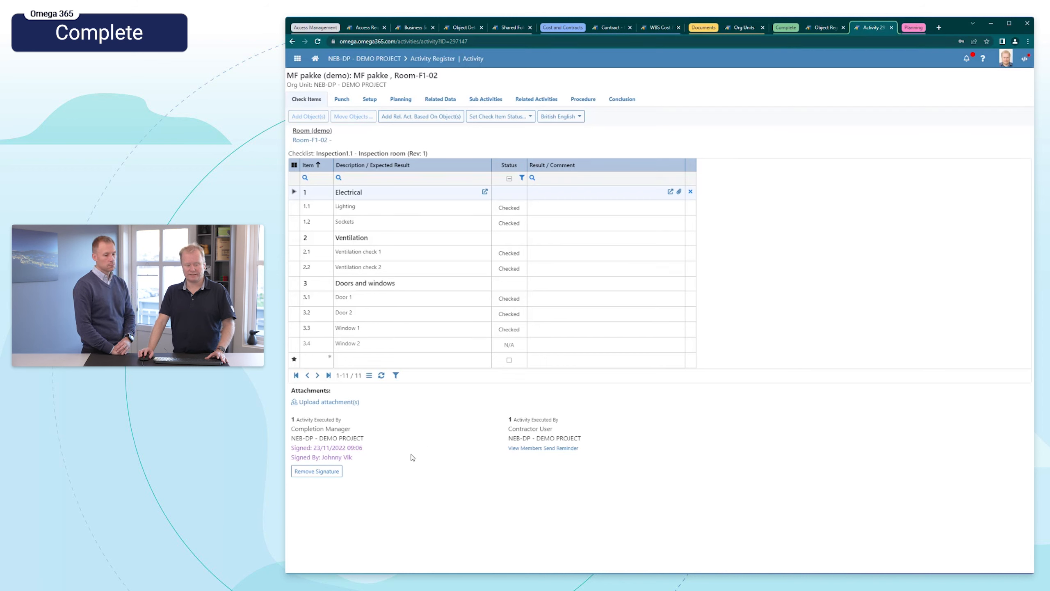
mouse_move(357, 488)
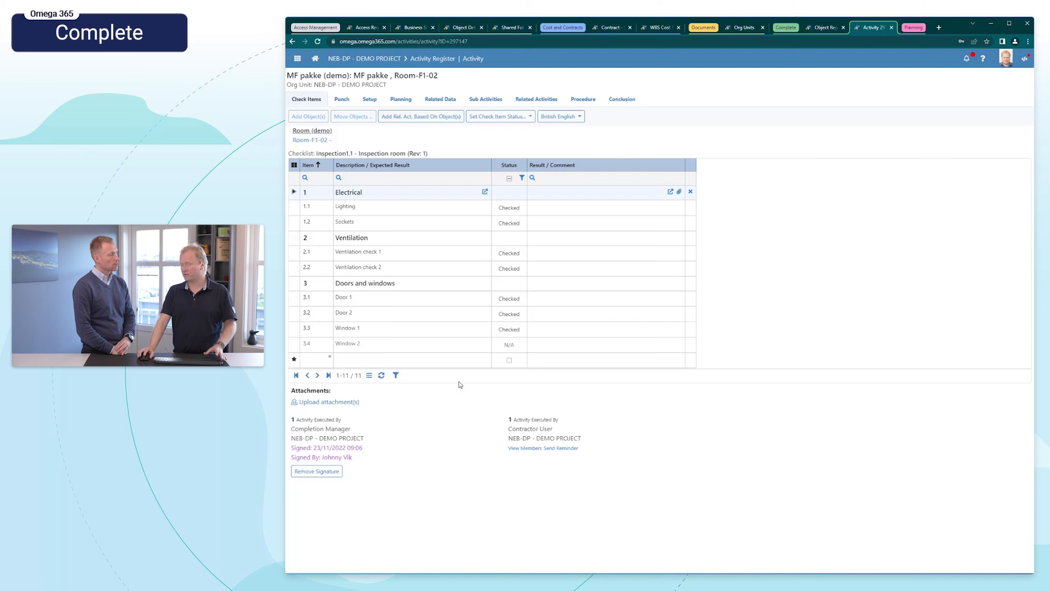
mouse_move(473, 330)
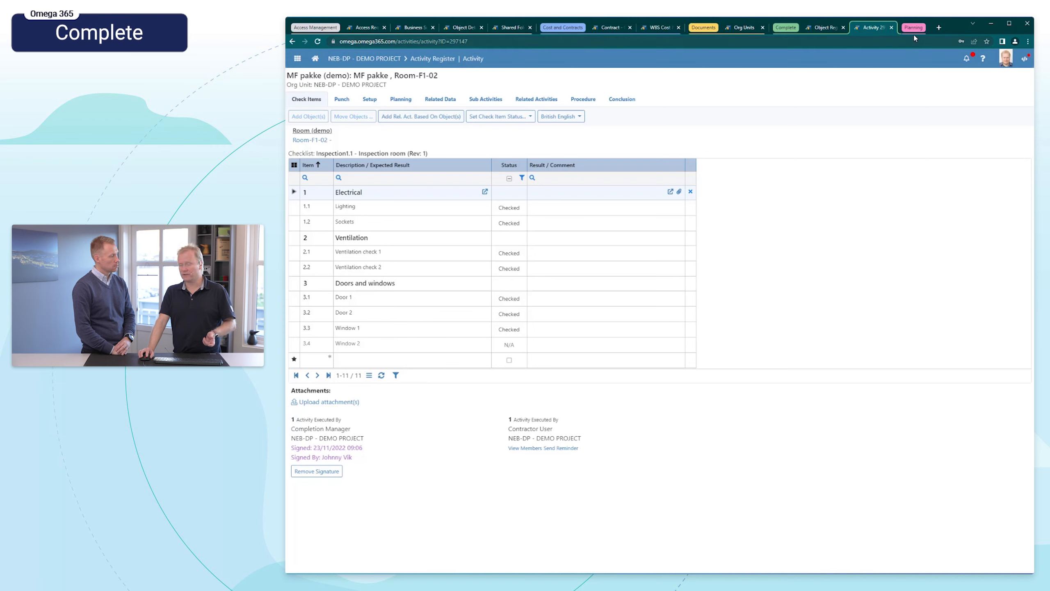
mouse_move(913, 28)
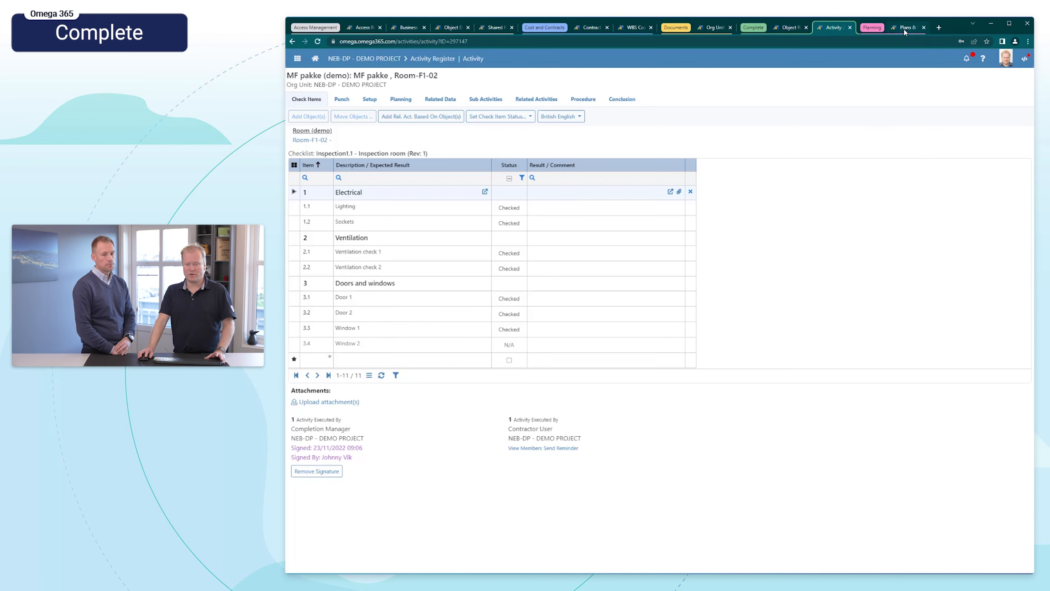
Step: Open the Construction Schedule plan's Activities (28) list, starting with Mobilize on Site
left_click(905, 27)
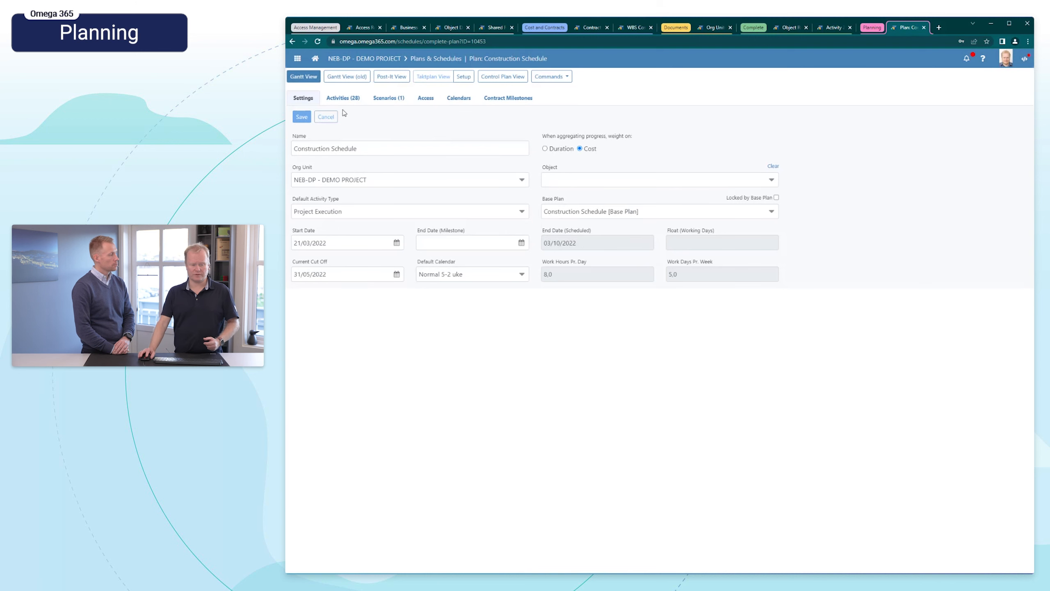
left_click(343, 98)
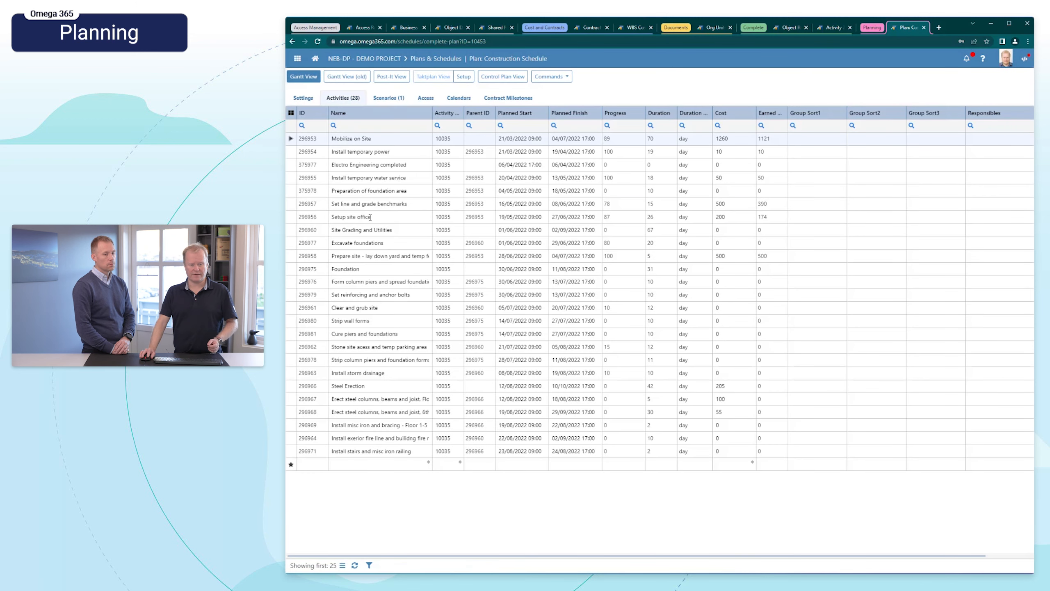
mouse_move(388, 98)
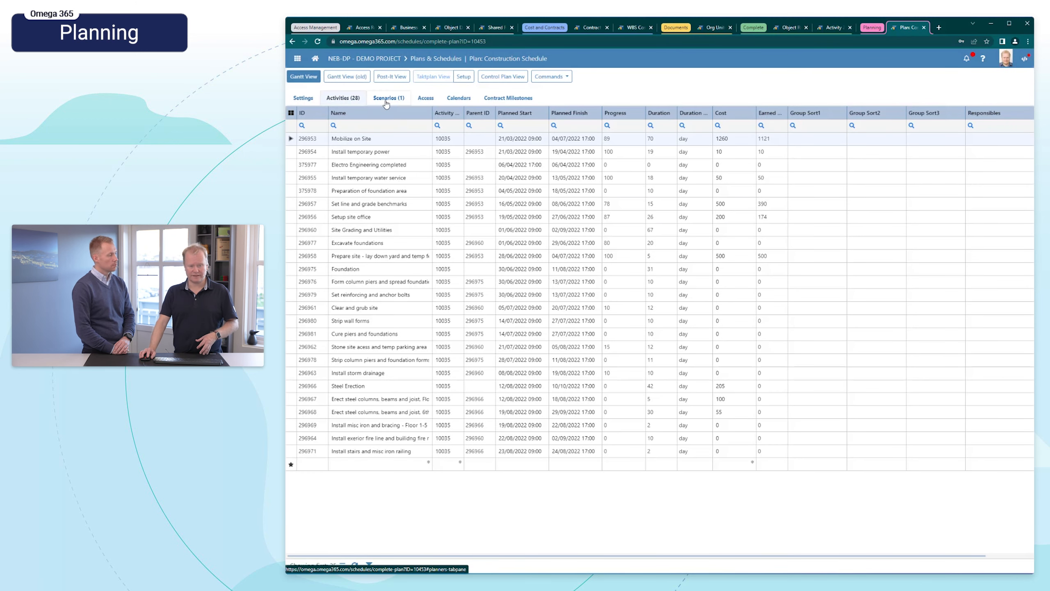
Step: Browse the plan's Scenarios, Access, Calendars and Contract Milestones tabs in turn
left_click(389, 98)
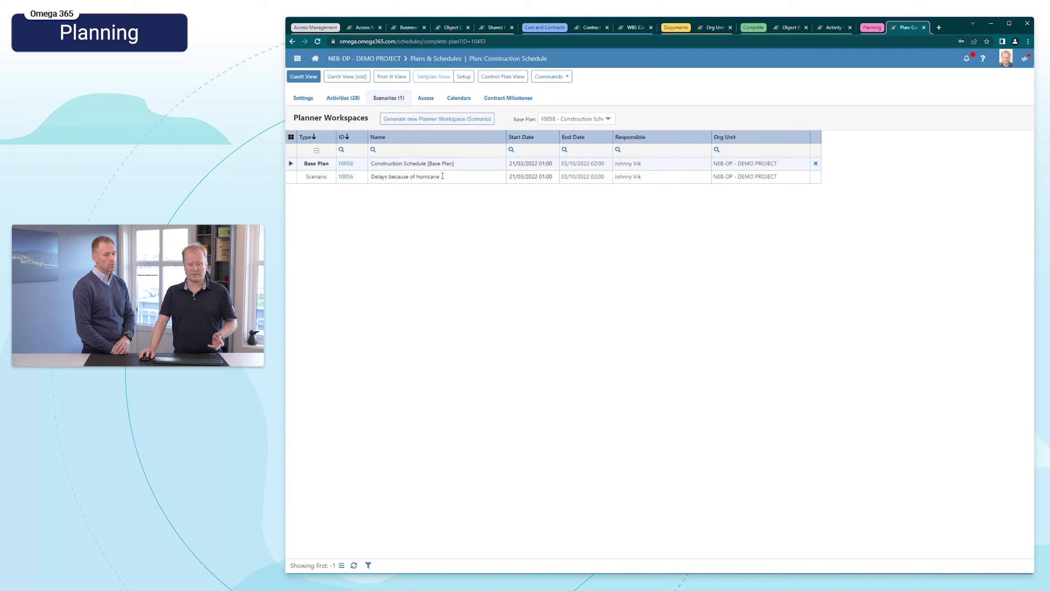
left_click(425, 98)
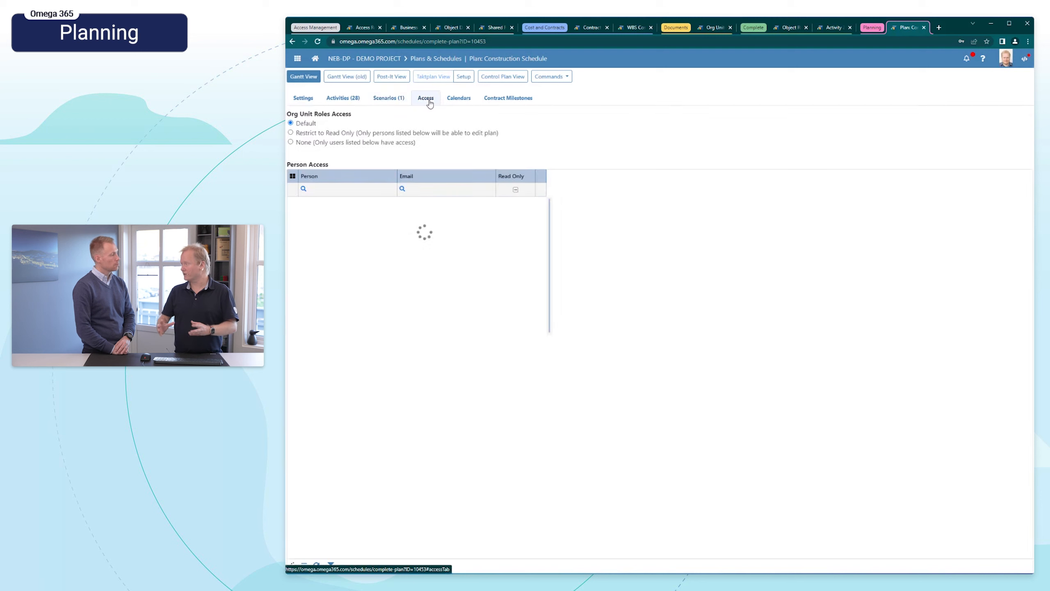
left_click(458, 98)
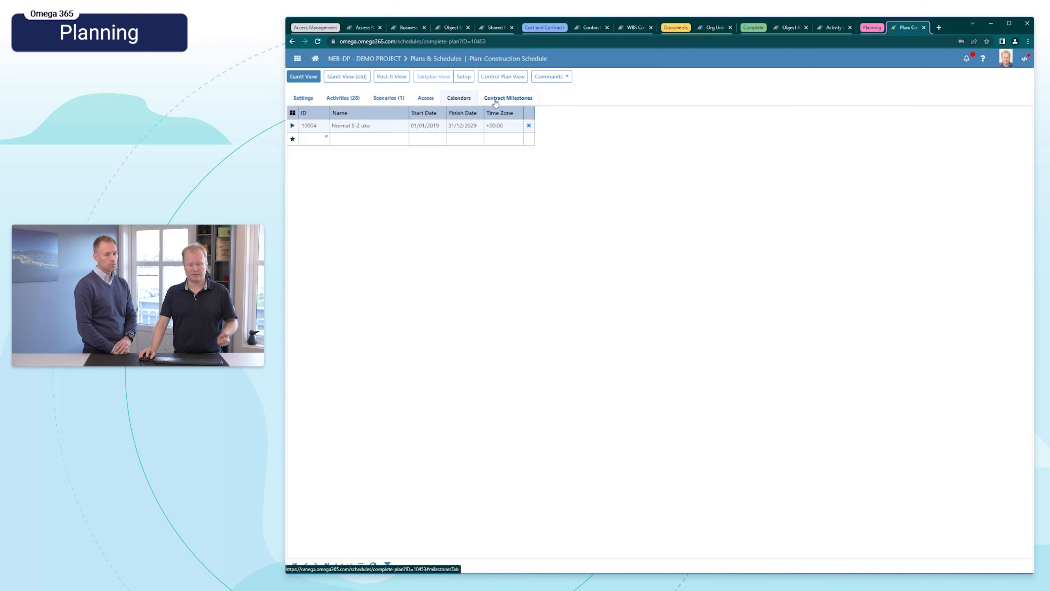
left_click(508, 98)
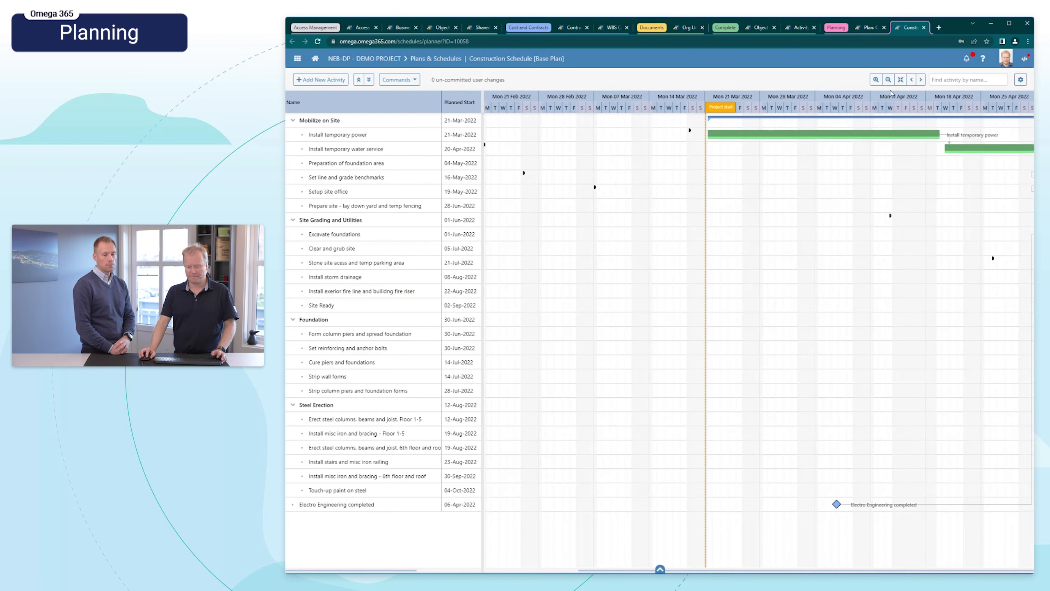
mouse_move(877, 79)
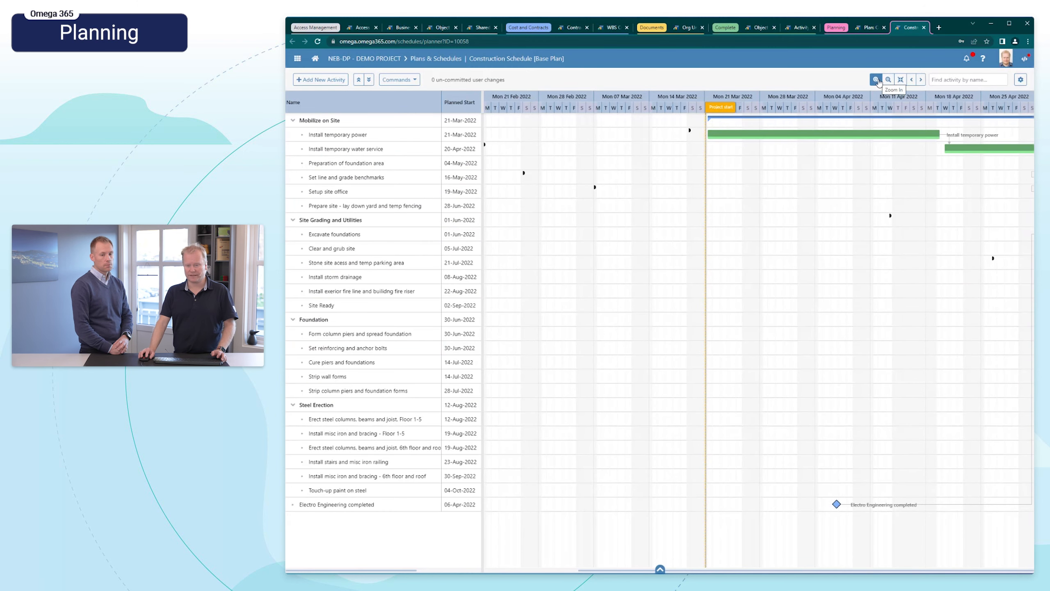
Step: Change the base plan Gantt chart's timeline scale
left_click(888, 80)
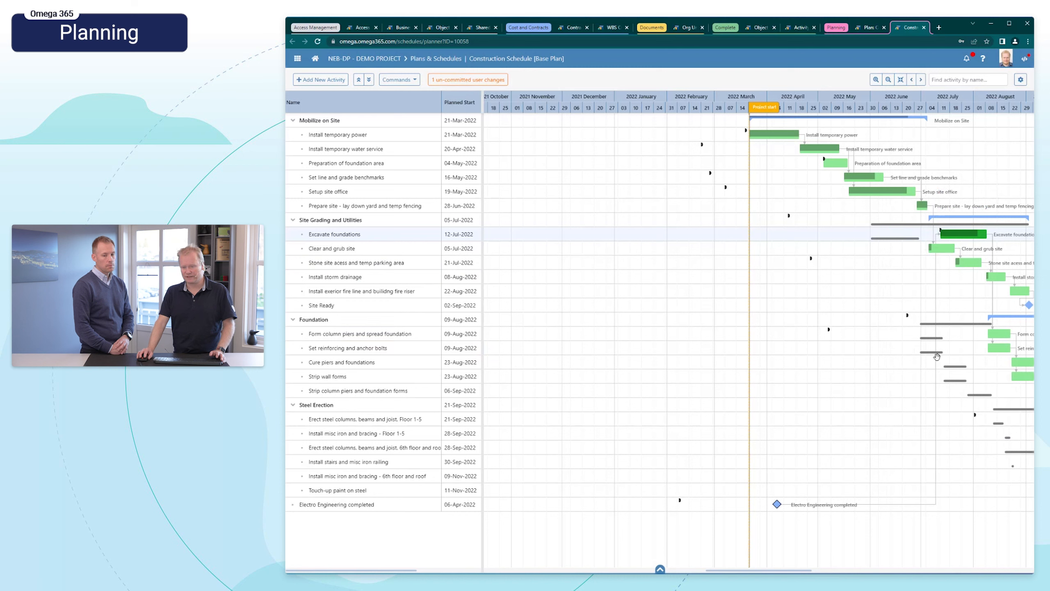
mouse_move(895, 240)
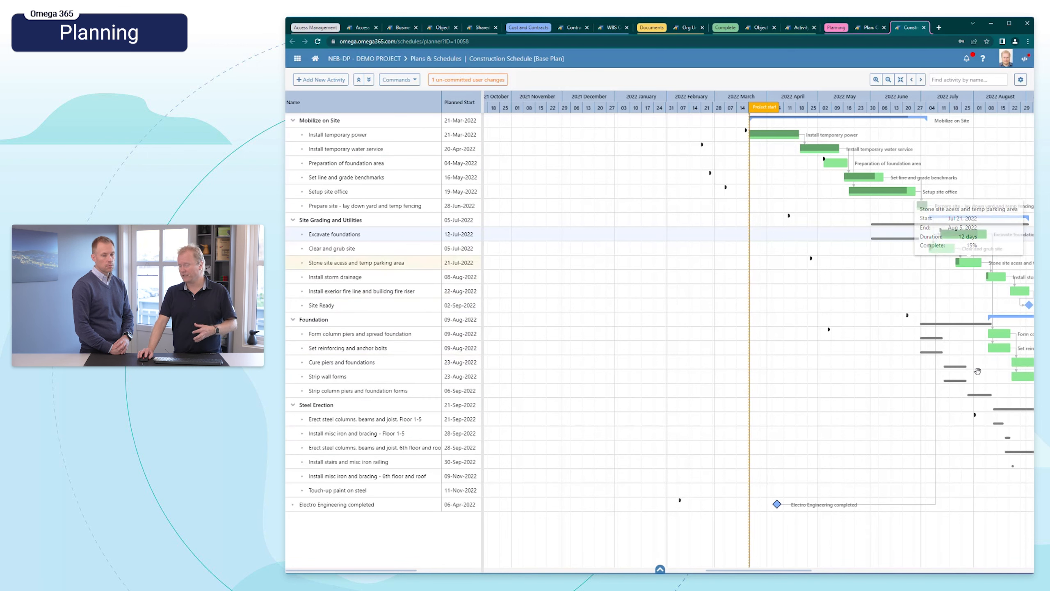
left_click(468, 79)
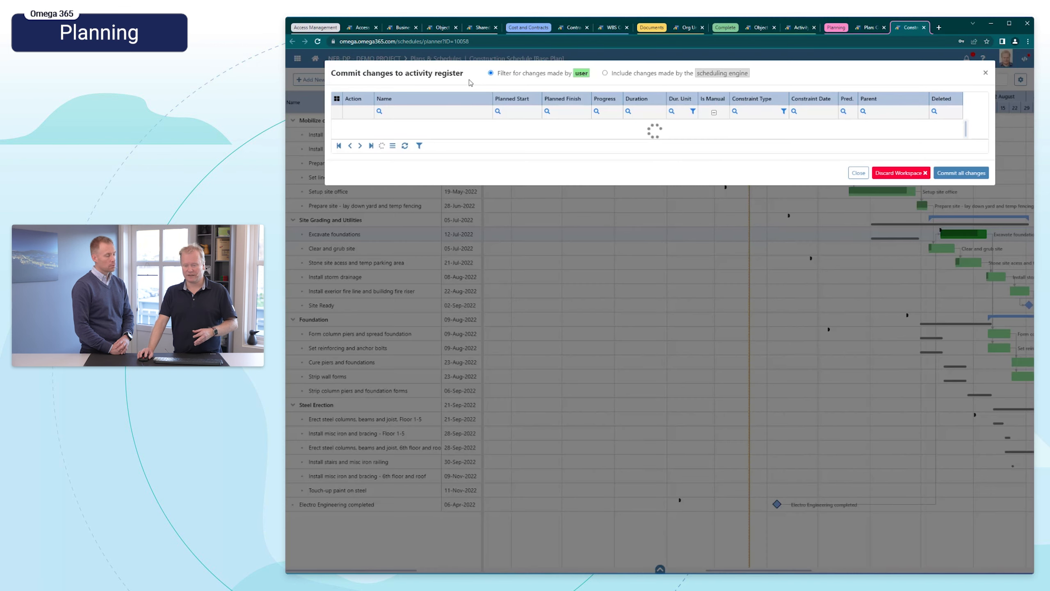
left_click(604, 72)
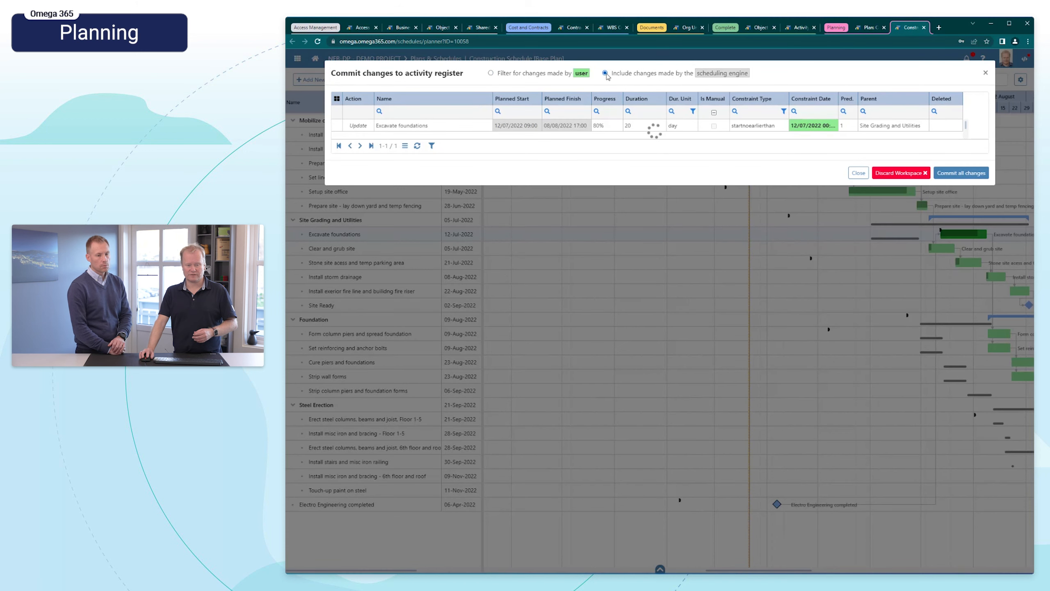
left_click(605, 72)
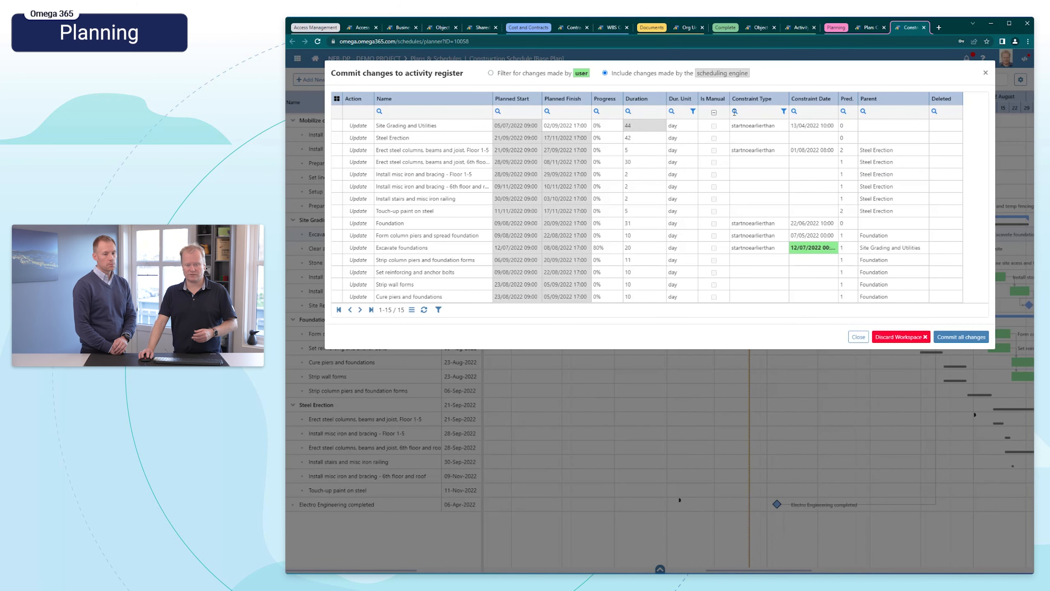
mouse_move(677, 294)
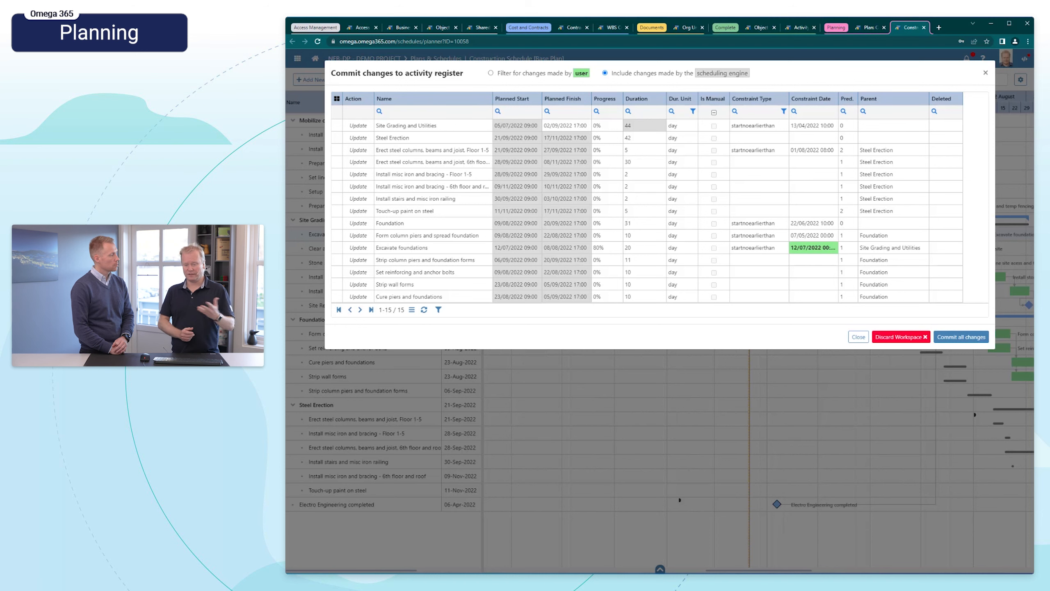
left_click(858, 337)
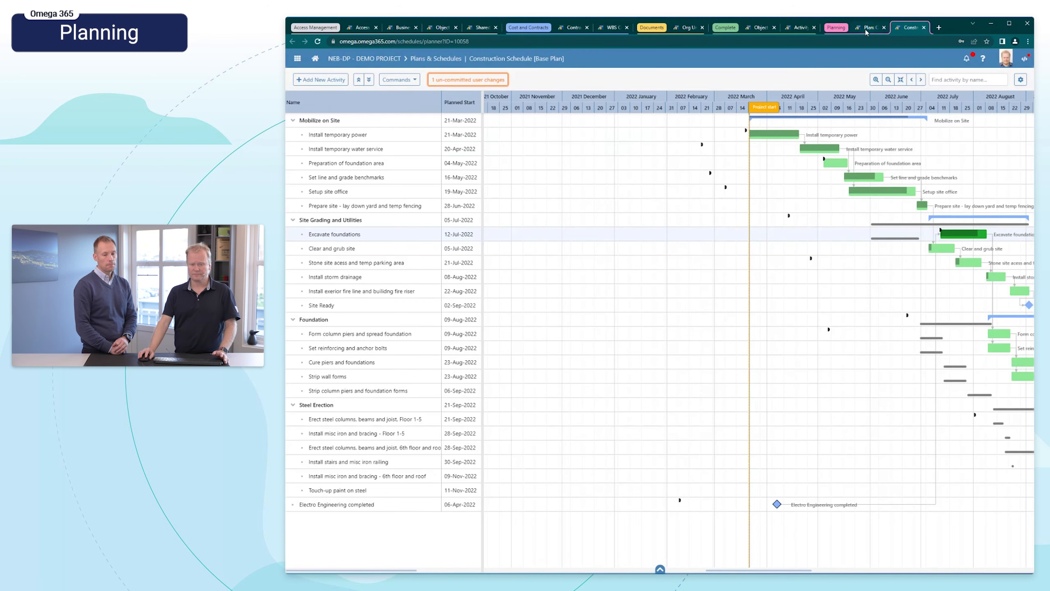
Step: Go back to the Plan: Construction Schedule tab listing the base plan and hurricane scenario
left_click(867, 28)
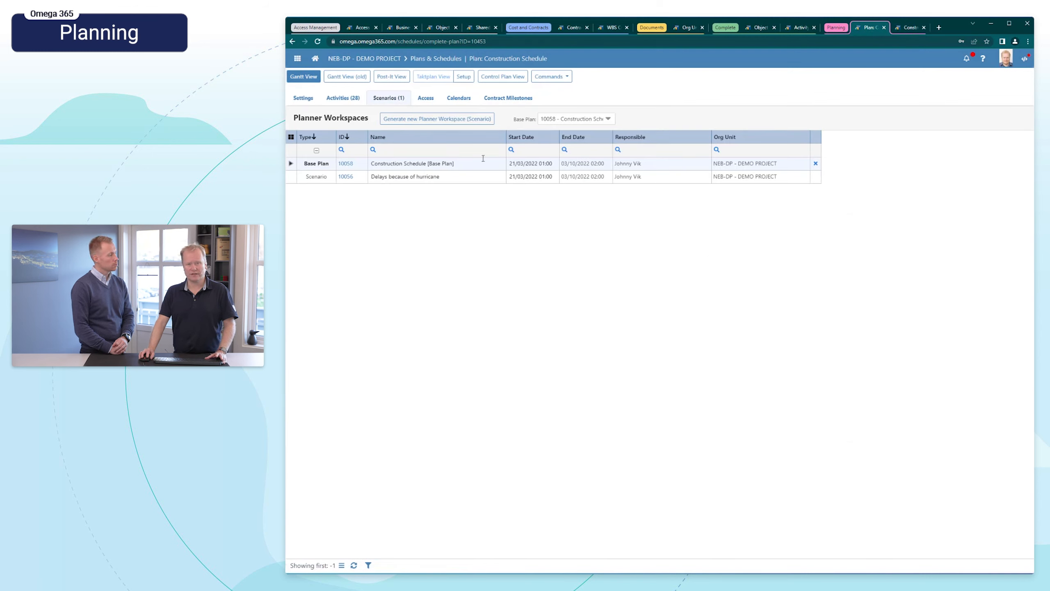
mouse_move(437, 119)
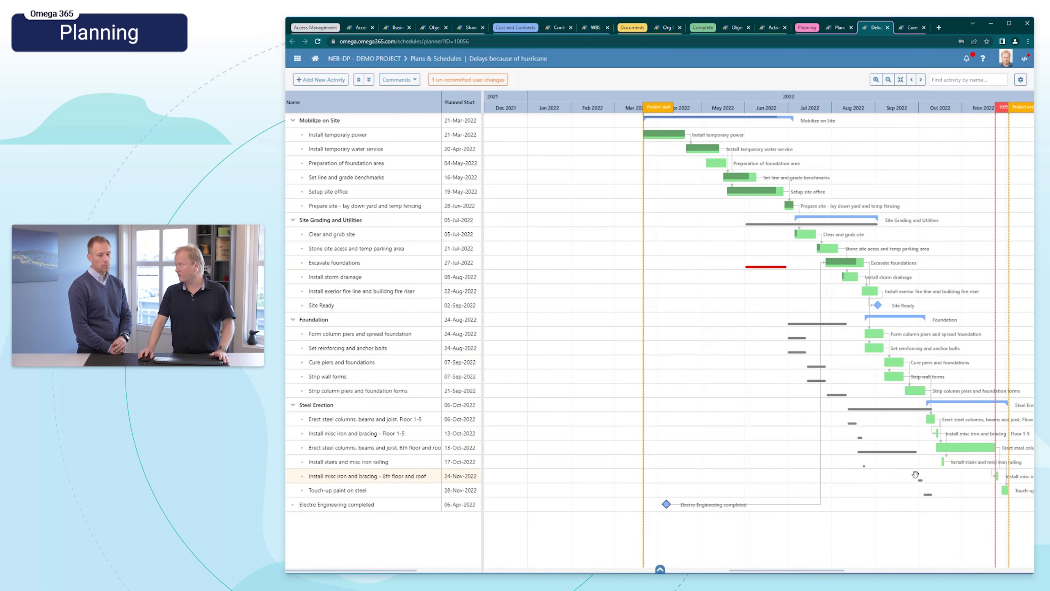
Step: Open the hurricane scenario's '1 un-committed user changes' commit review
left_click(468, 79)
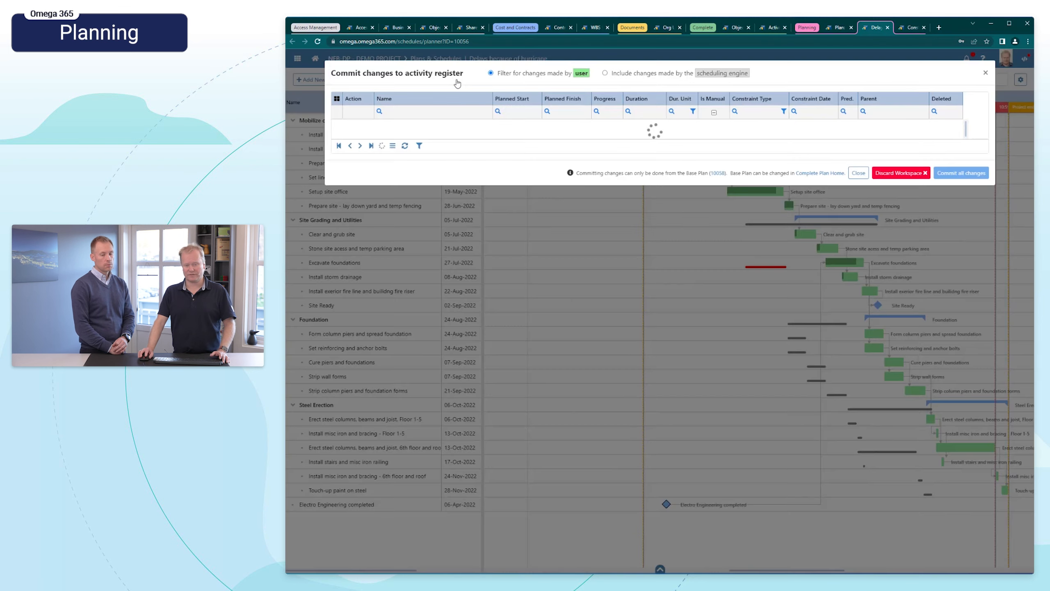